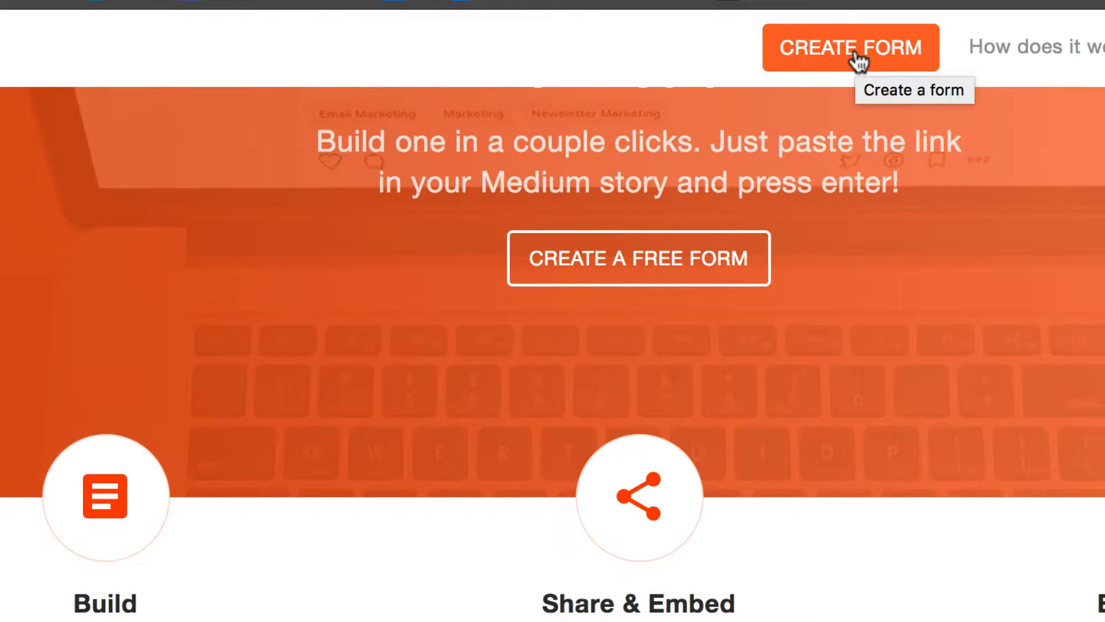
Begin a new form from CREATE FORM, landing on the blank form builder.
left_click(852, 48)
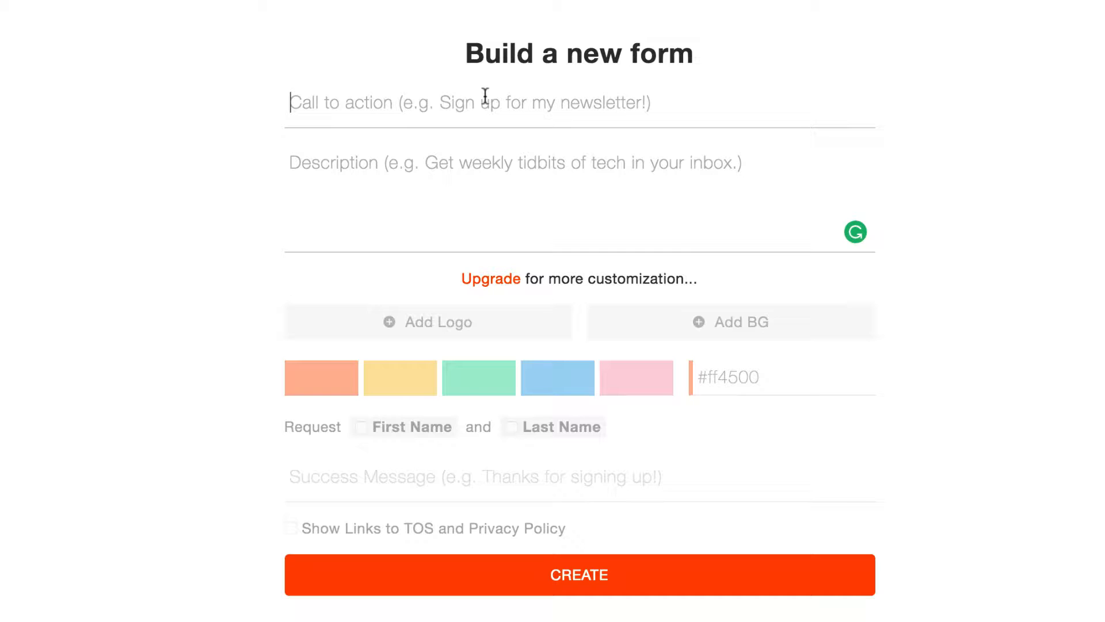
Enter the call to action 'Sign Up For My Newsletter' and a description about weekly updates.
type("Sign Up For My Newsletter")
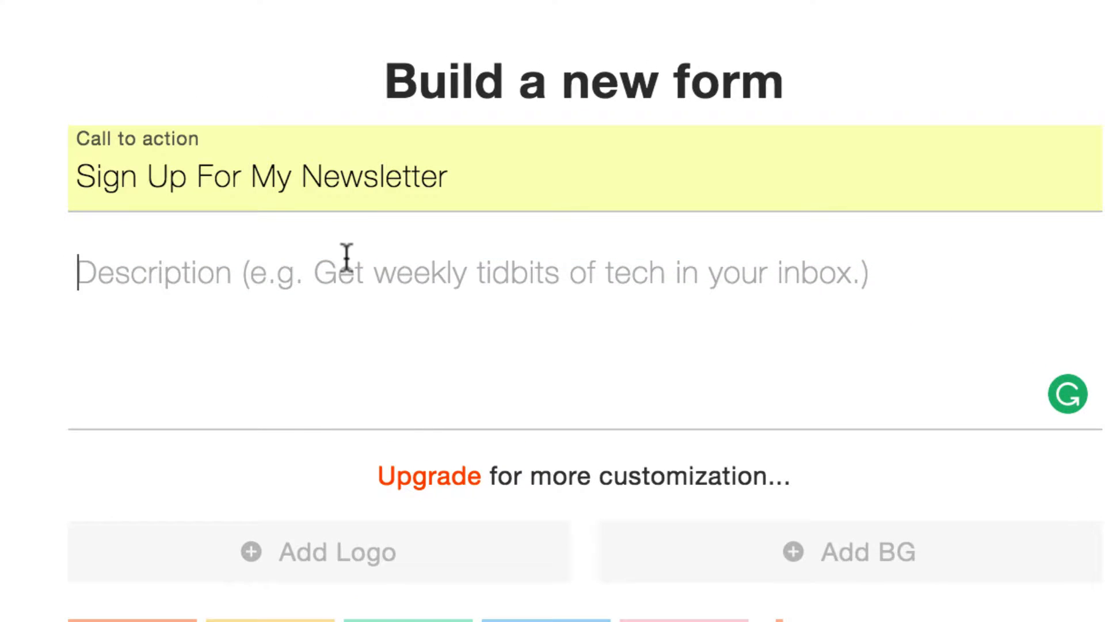
type("Weekly Updates & Tri")
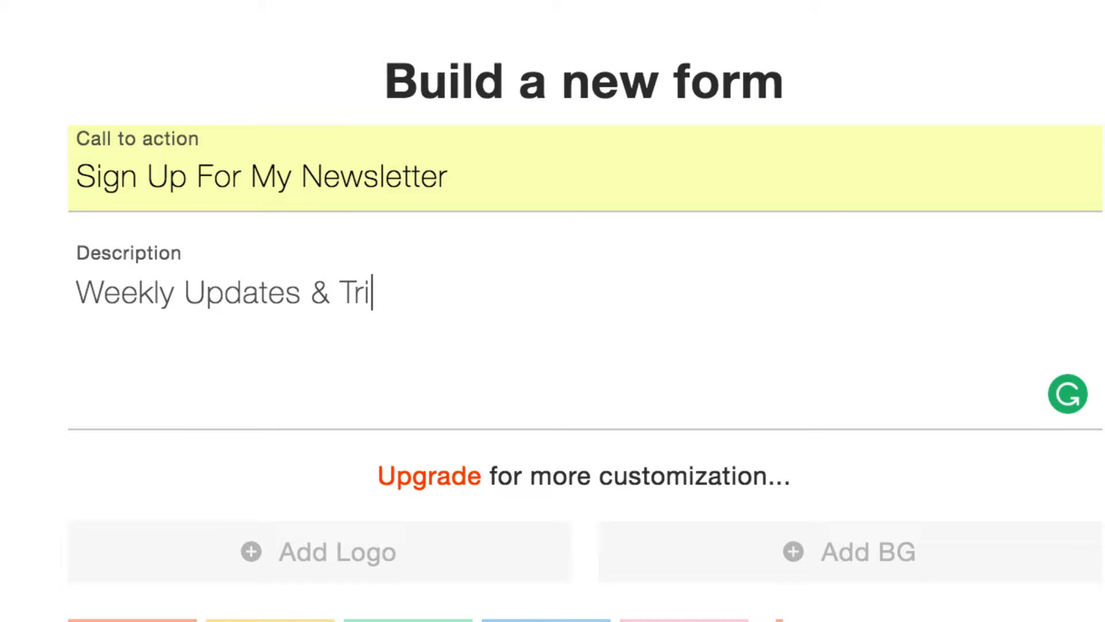
type("via")
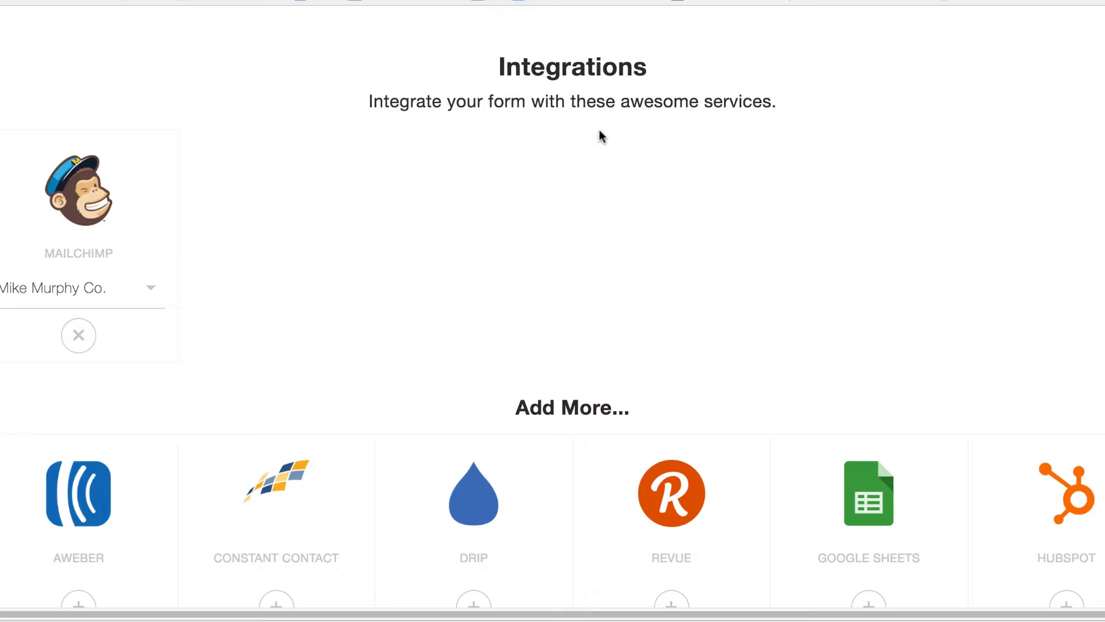
Keep MailChimp as the connected account and review the other services listed under Add More.
scroll("down", 3)
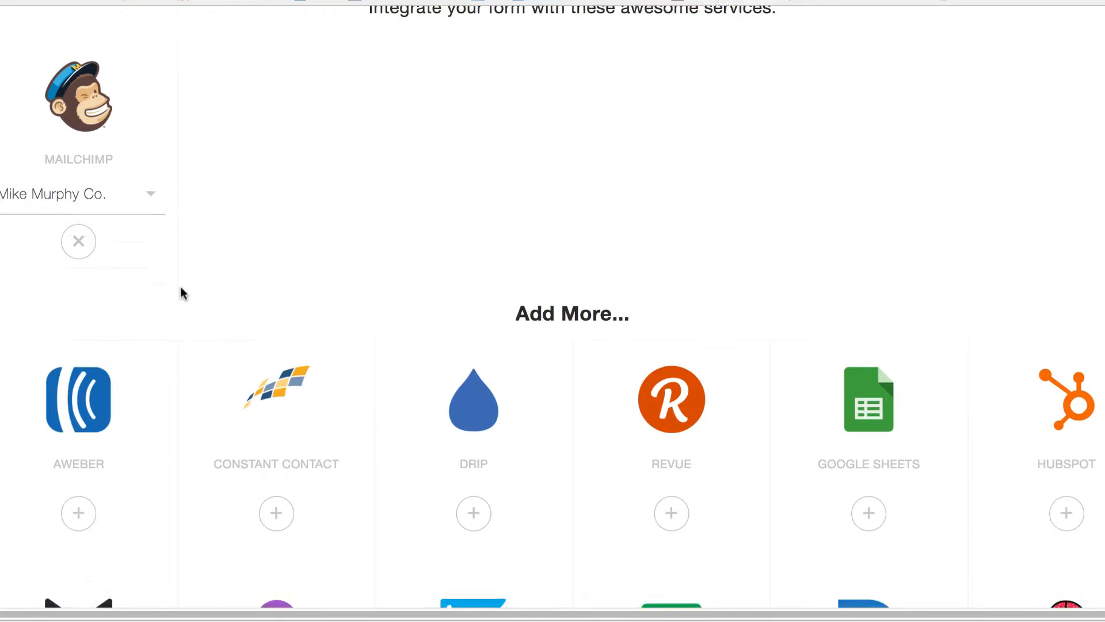
scroll("down", 3)
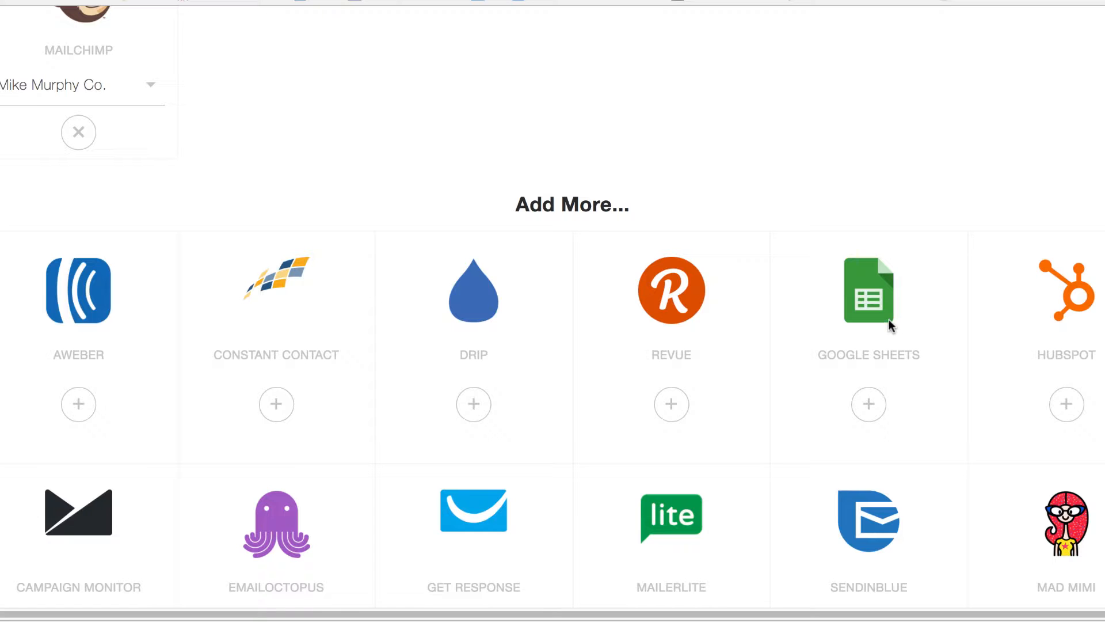
scroll("down", 3)
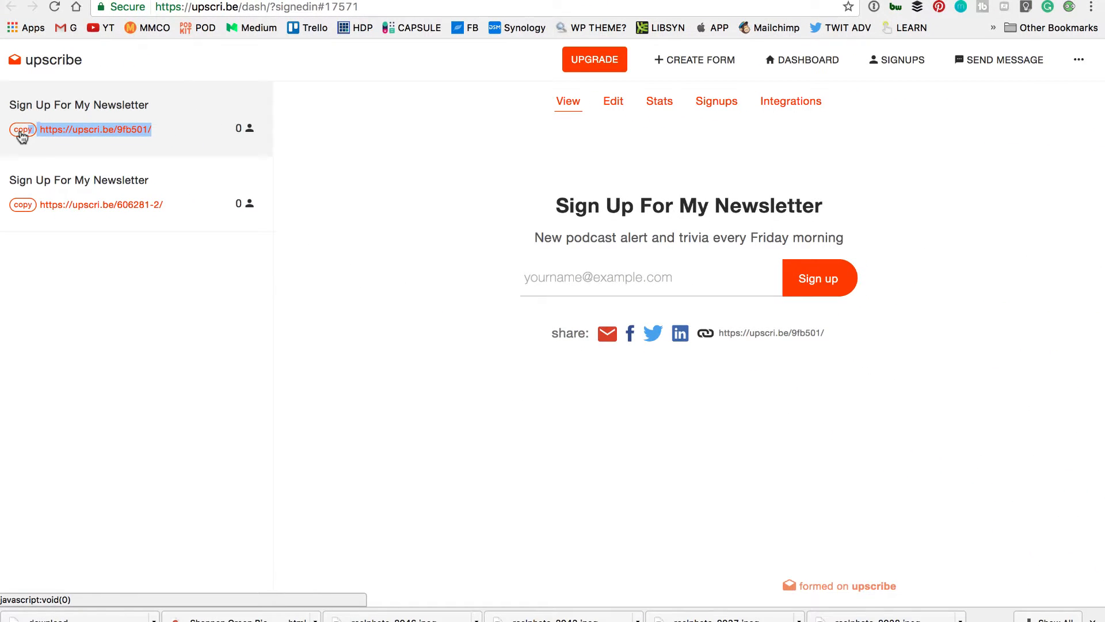
Copy the newest form's upscri.be link from the dashboard sidebar.
left_click(23, 129)
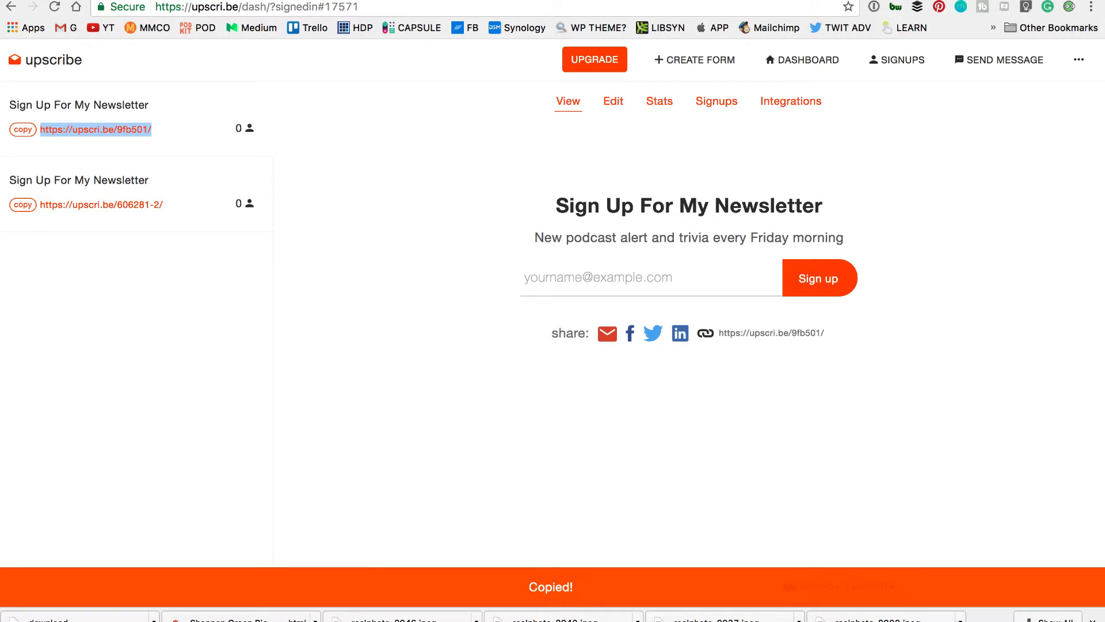